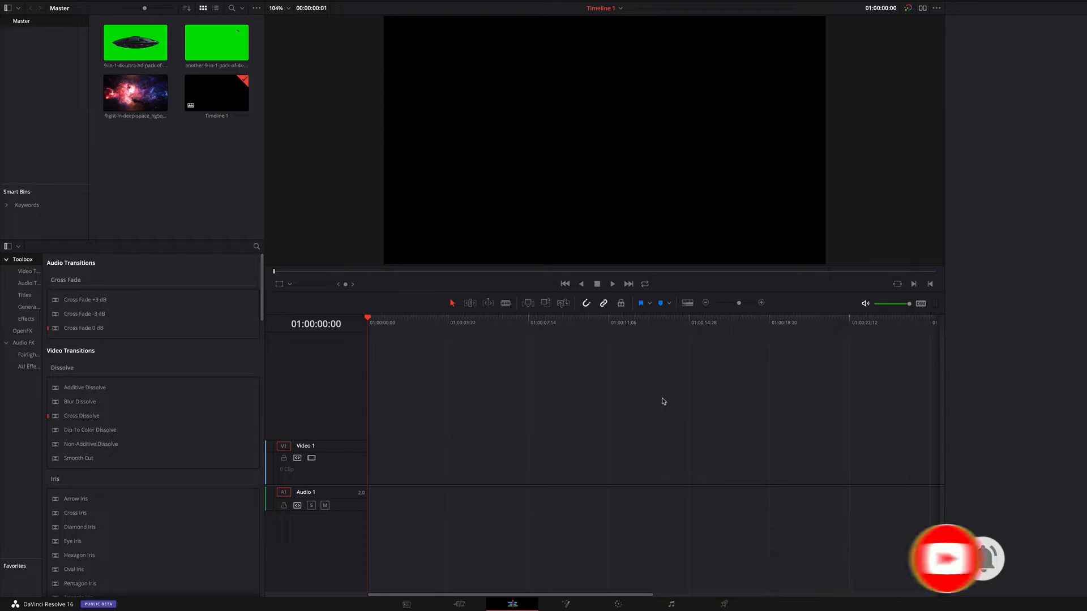
mouse_move(482, 374)
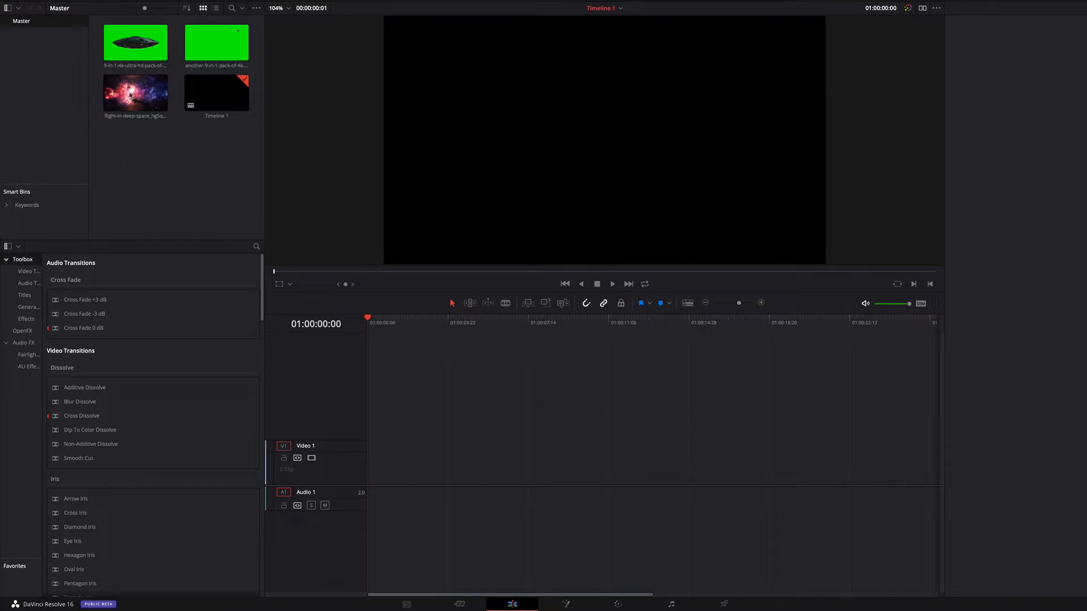
- Preview the nebula background clip in the source viewer
double_click(135, 93)
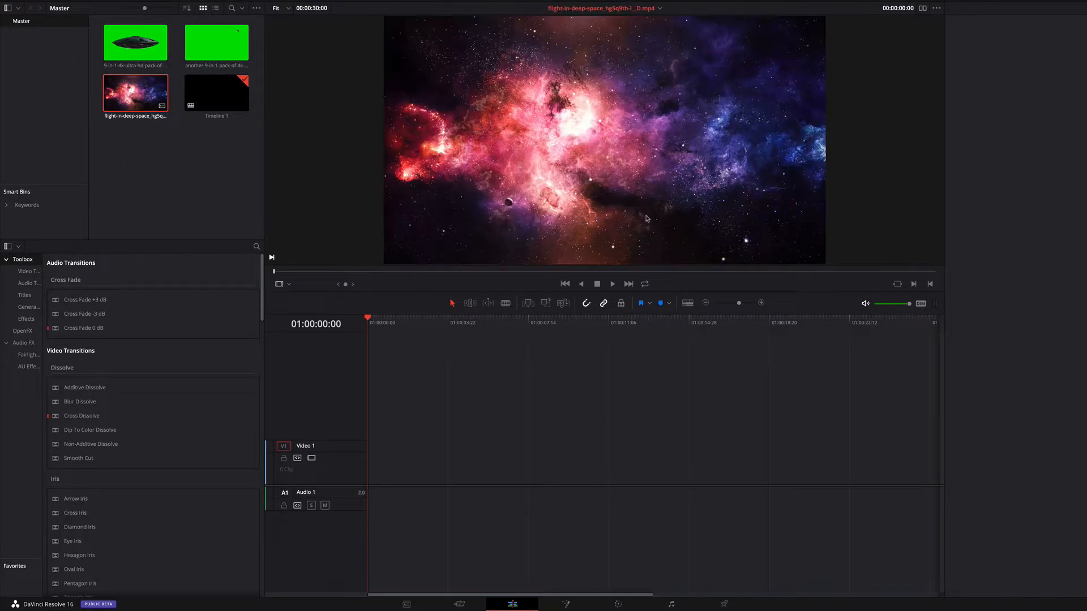
click(611, 284)
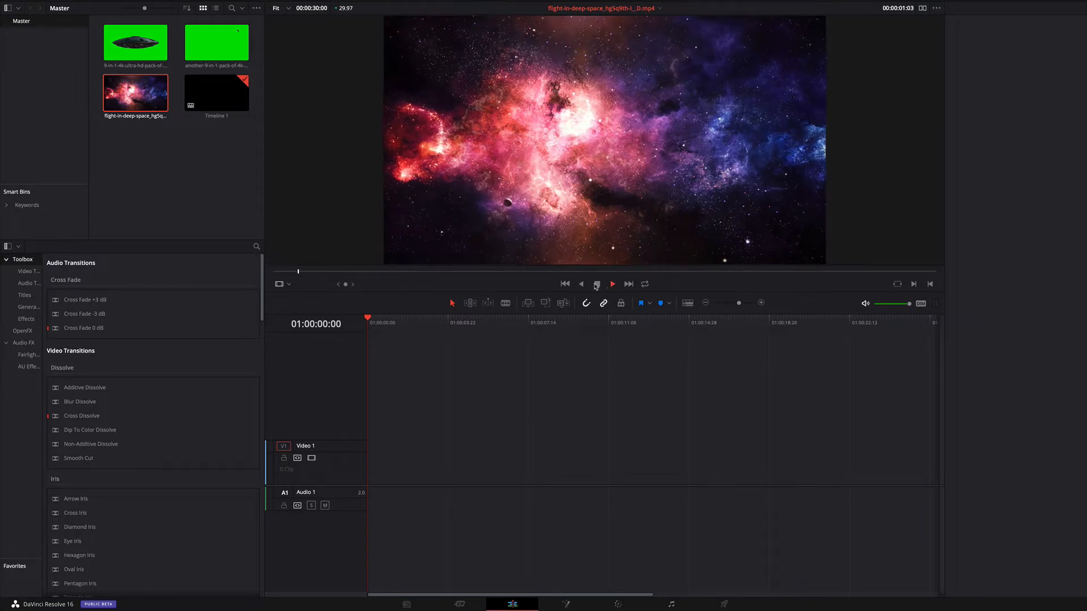
click(612, 284)
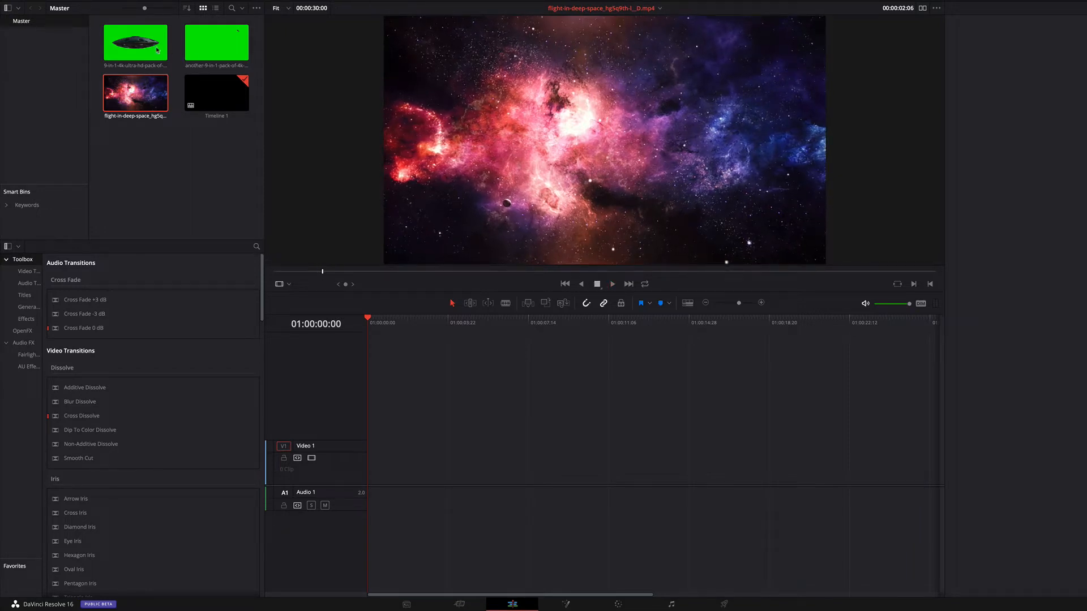
- Load and play the green-screen spaceship clip in the source viewer
click(216, 43)
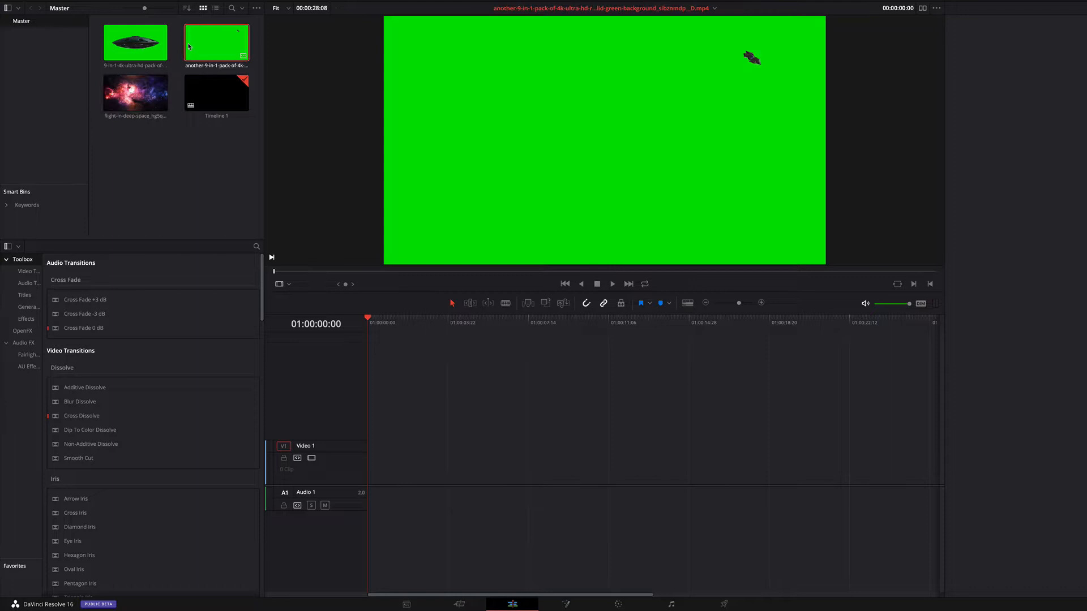
click(611, 284)
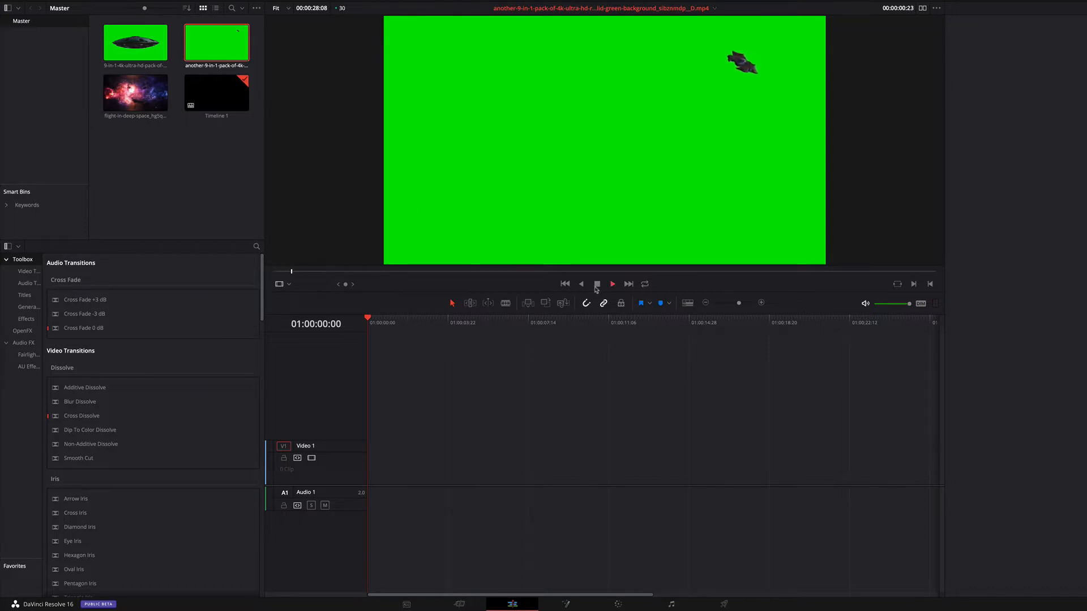
click(611, 284)
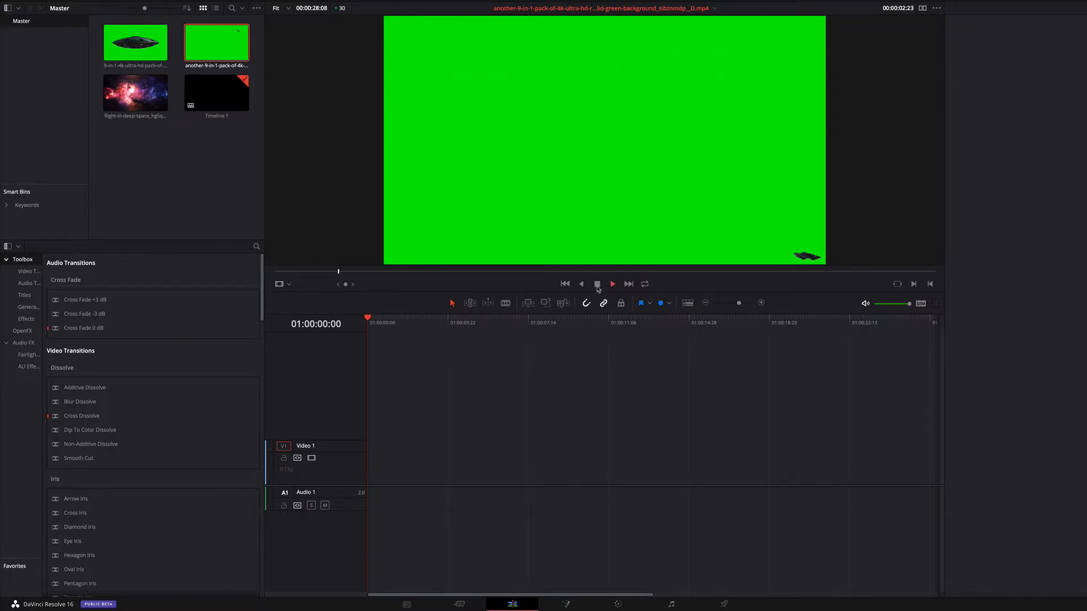
click(598, 283)
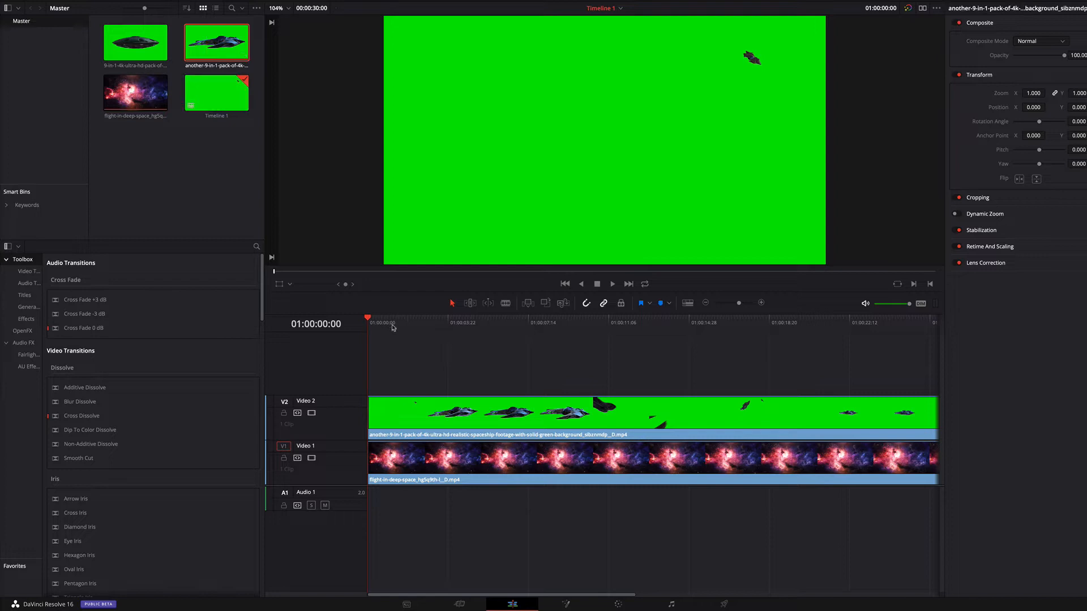
mouse_move(349, 309)
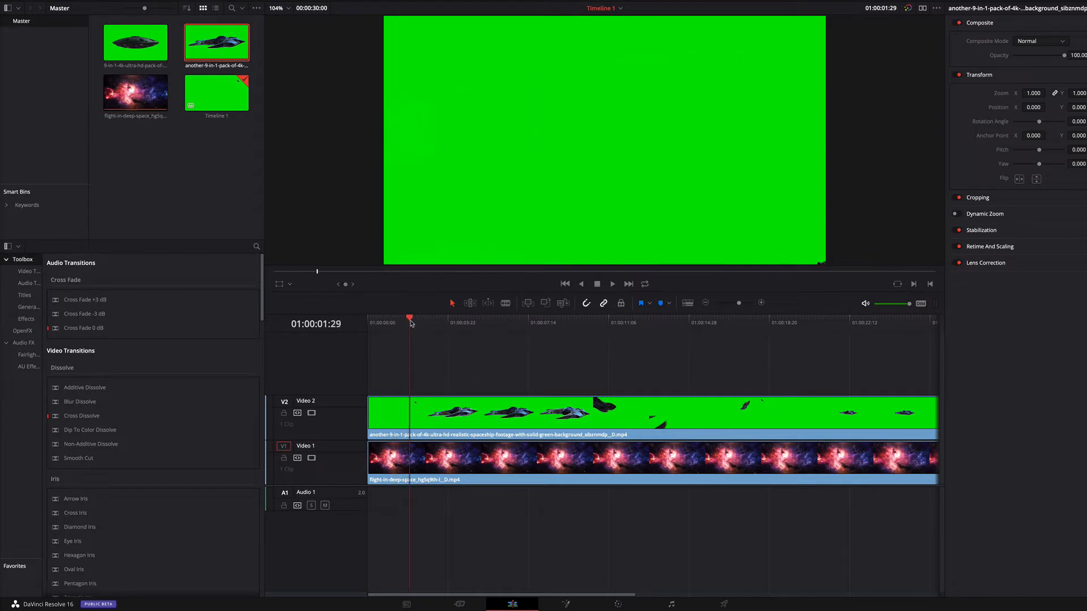
- Move the playhead to a later frame on Timeline 1
click(453, 322)
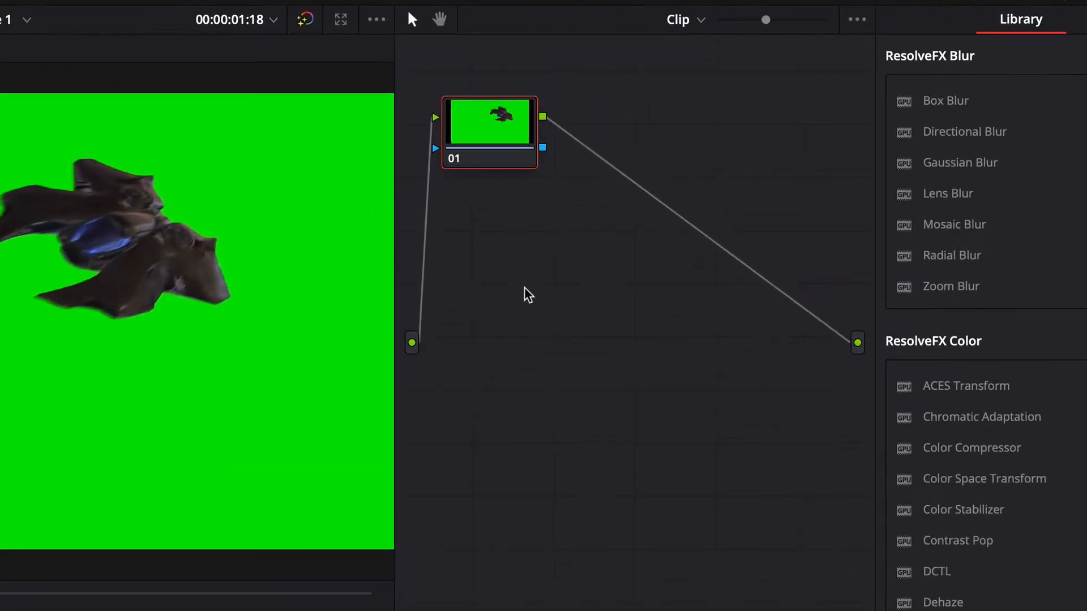
- Add a serial node after node 01 and an alpha output to the spaceship's node graph
right_click(499, 132)
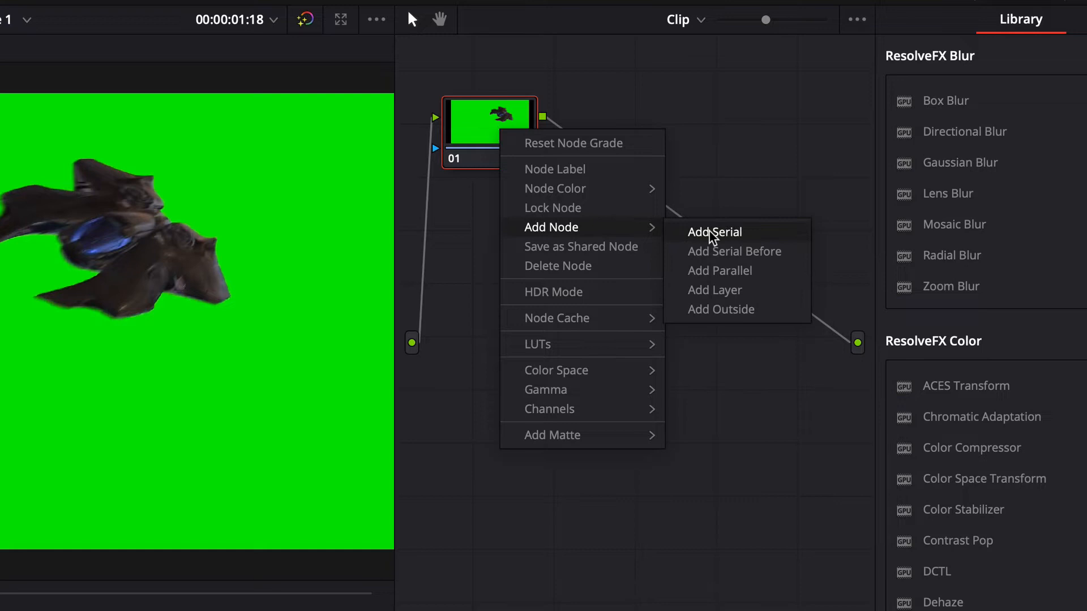
click(713, 231)
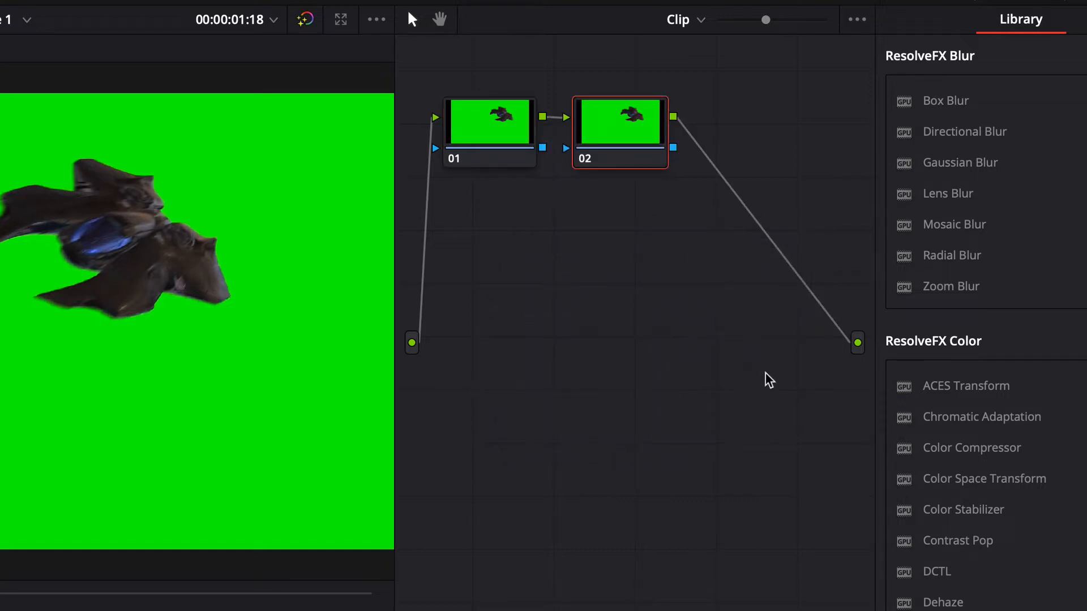
right_click(753, 363)
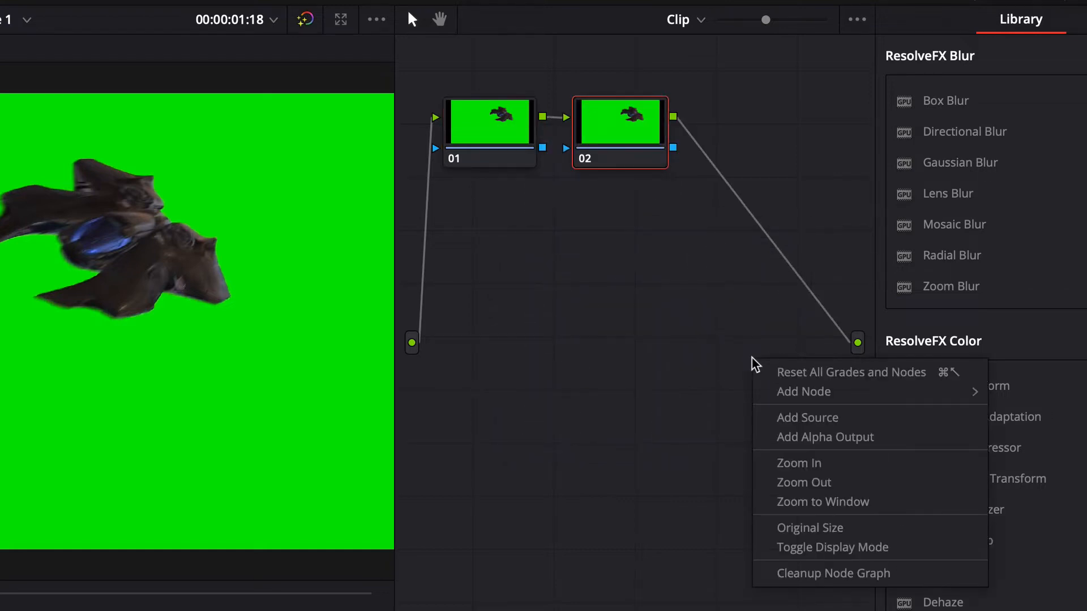
mouse_move(825, 436)
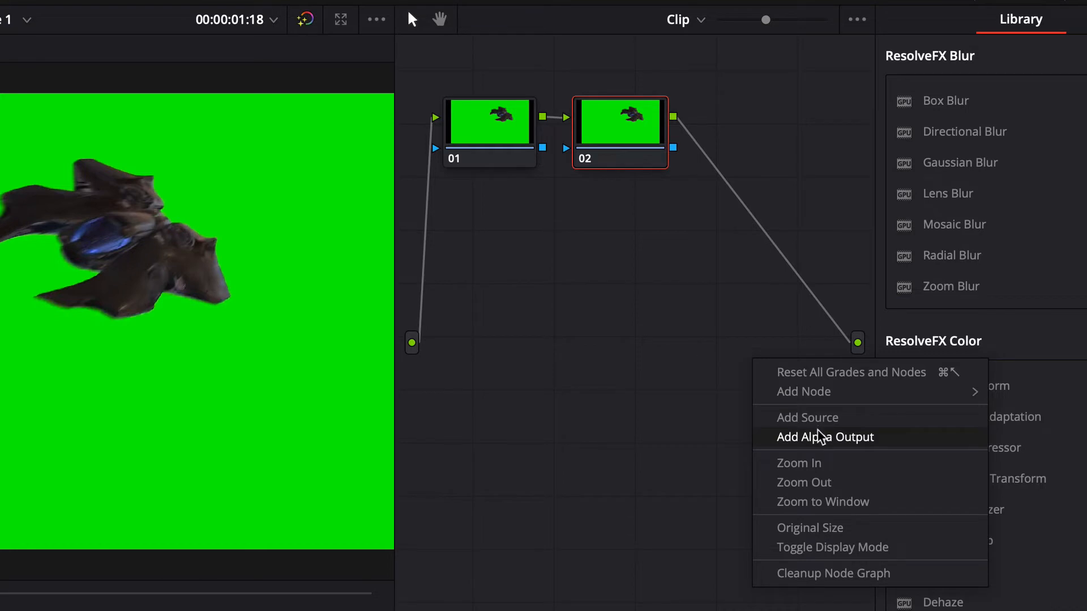
click(825, 436)
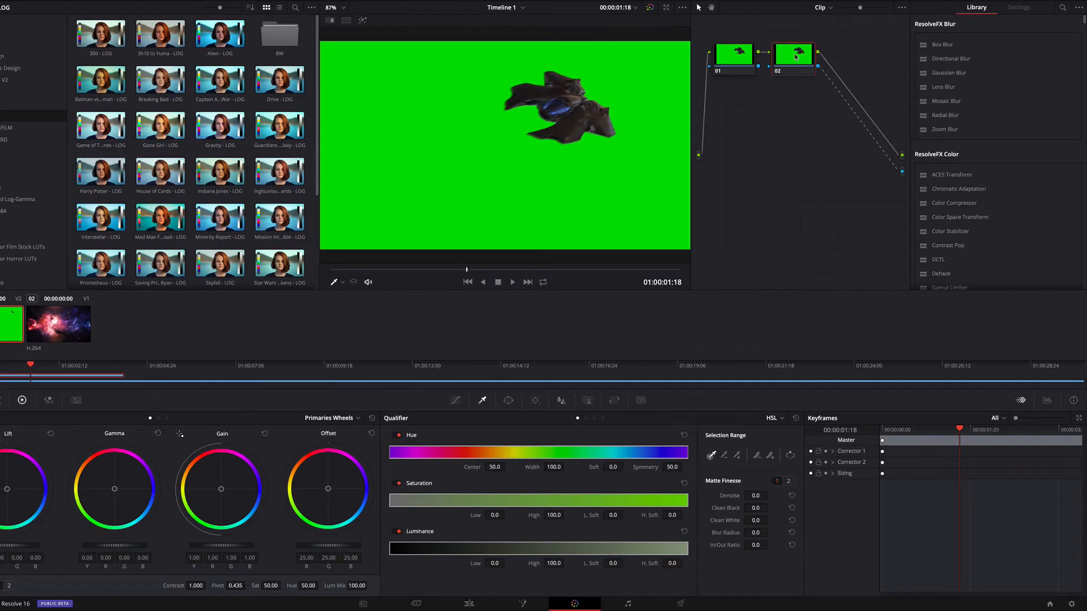
mouse_move(793, 54)
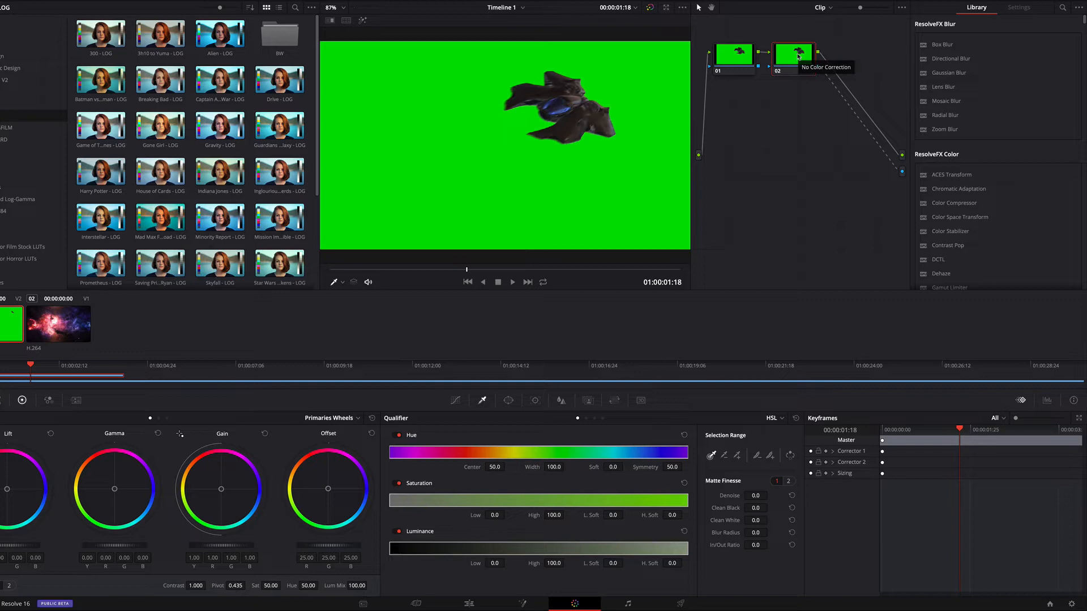
mouse_move(525, 360)
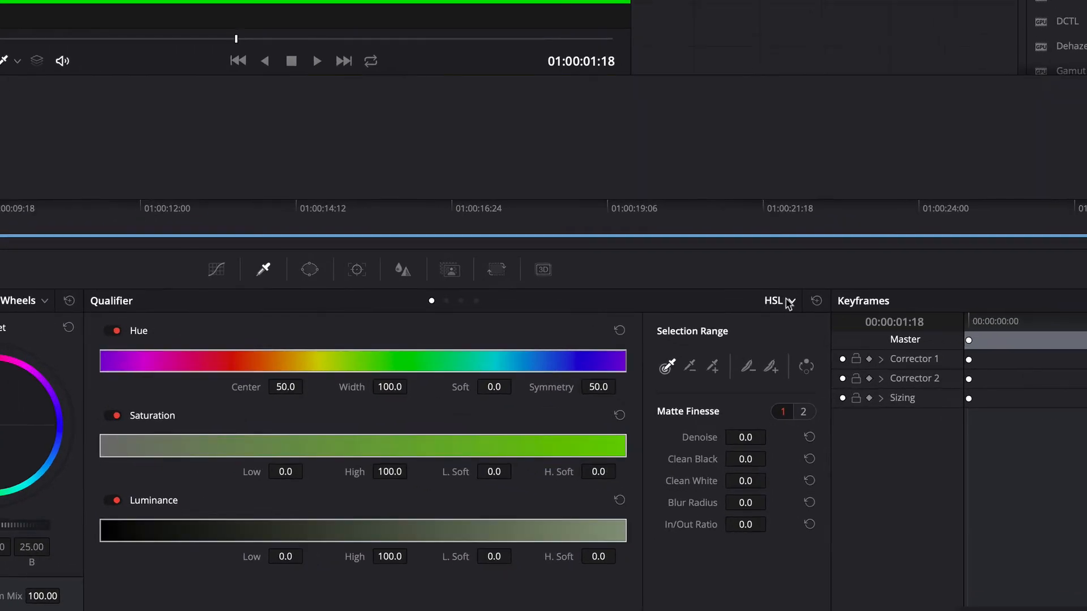
- Switch the qualifier to 3D mode and open the Key palette to invert the matte
click(780, 301)
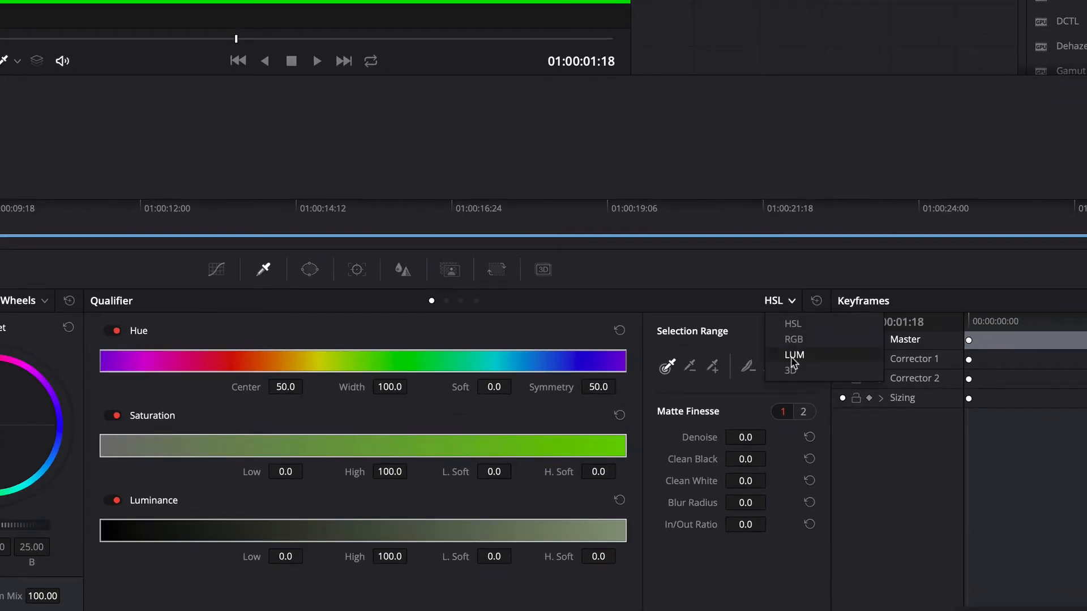
click(791, 370)
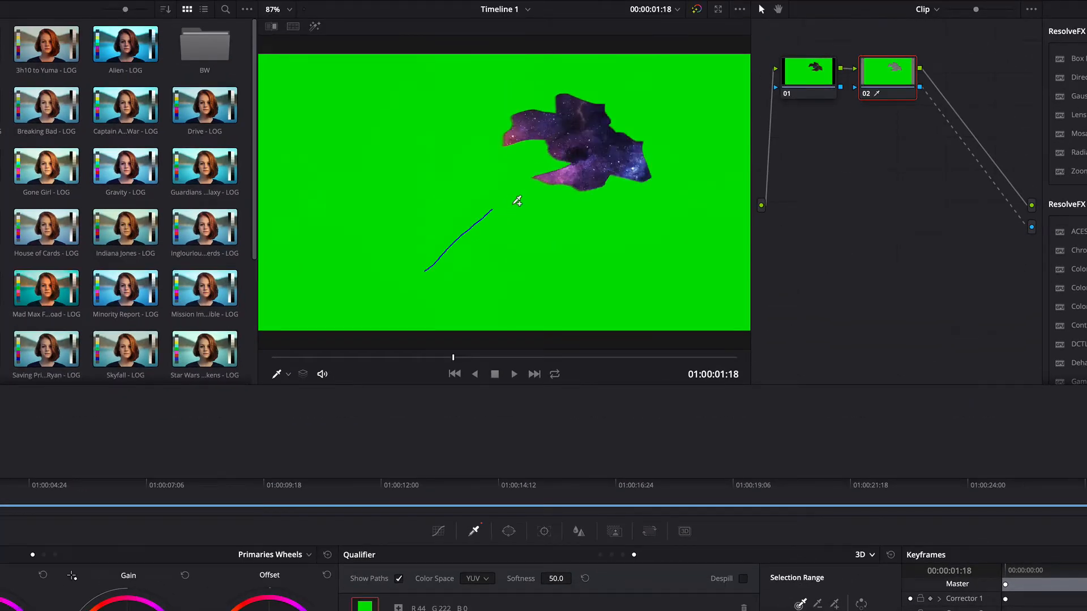
scroll(down, 3)
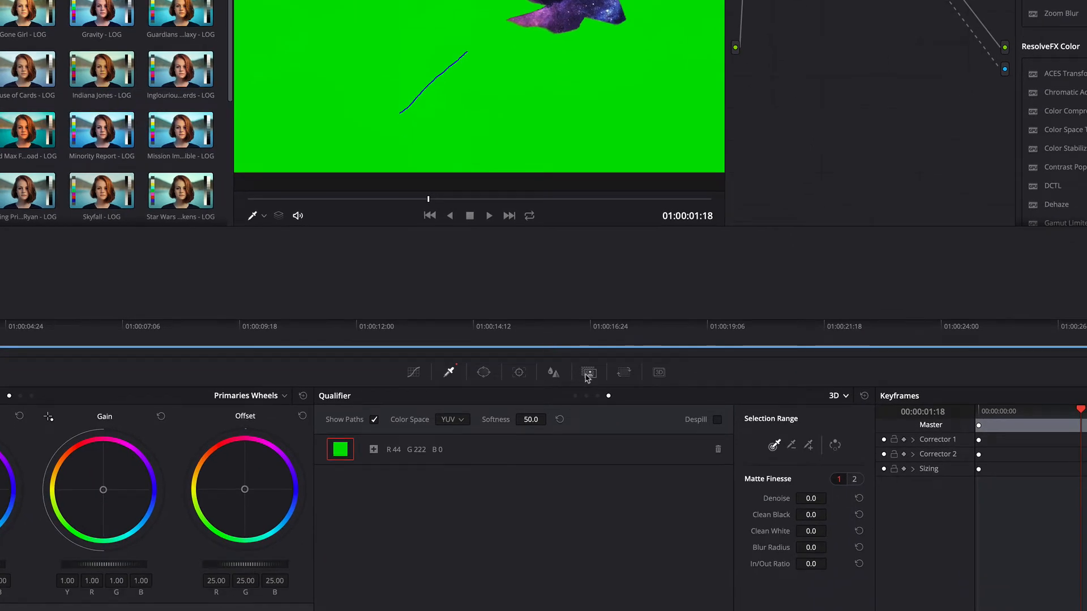
click(589, 372)
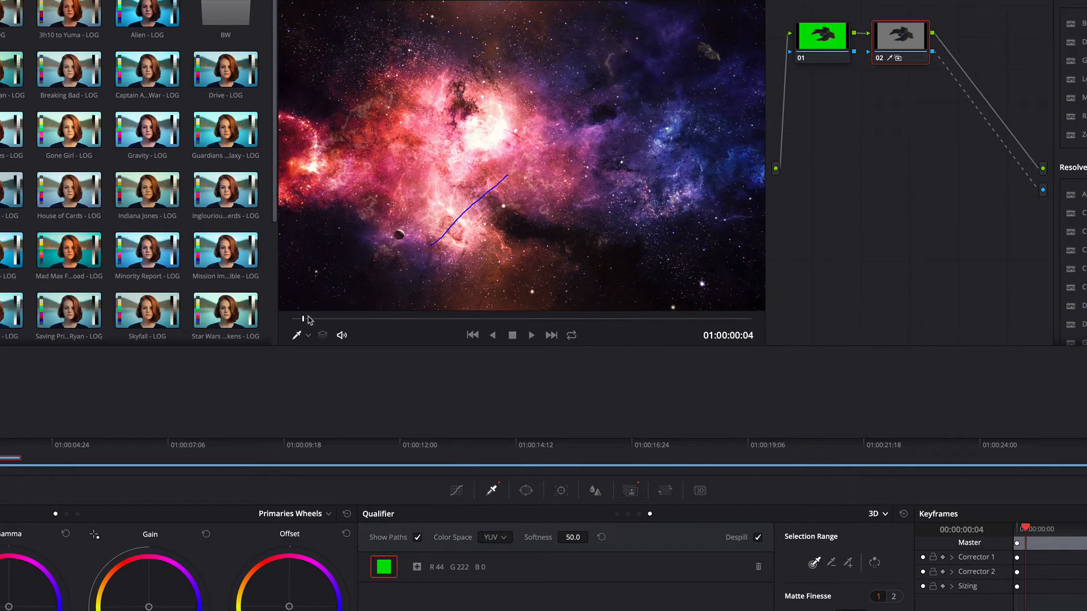
- Scrub the viewer back to the clip start and return to the Edit page
click(530, 335)
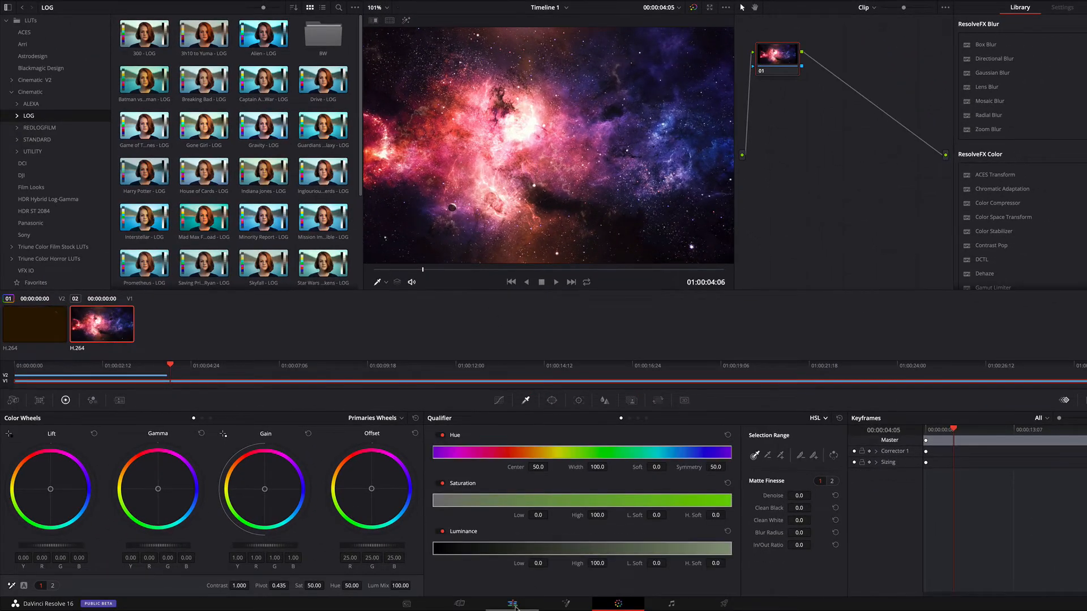
click(512, 604)
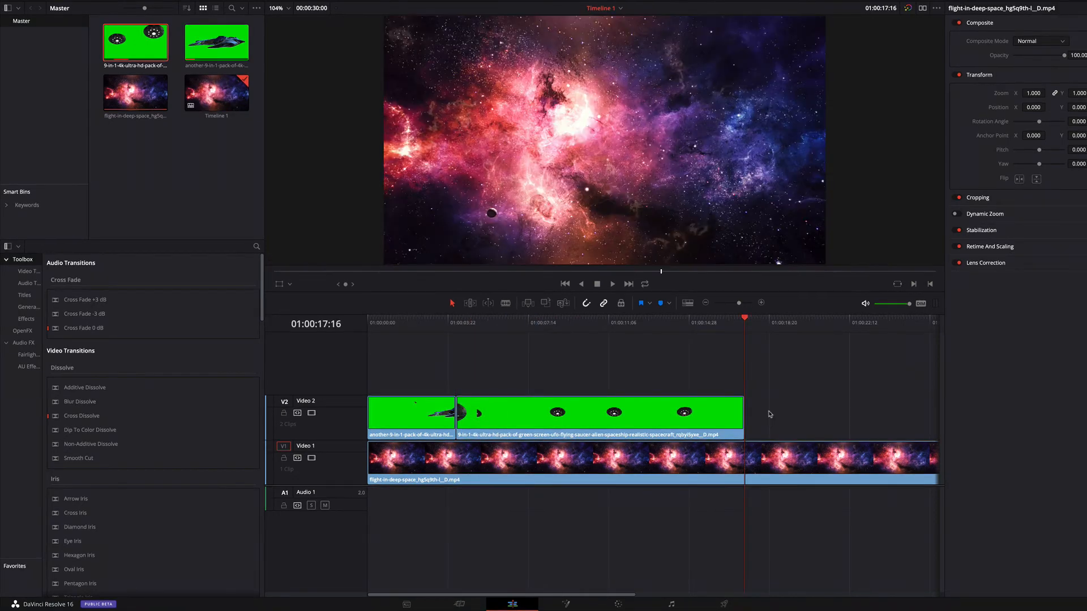
- Select the UFO clip on Video 2 and open it on the Color page
click(596, 416)
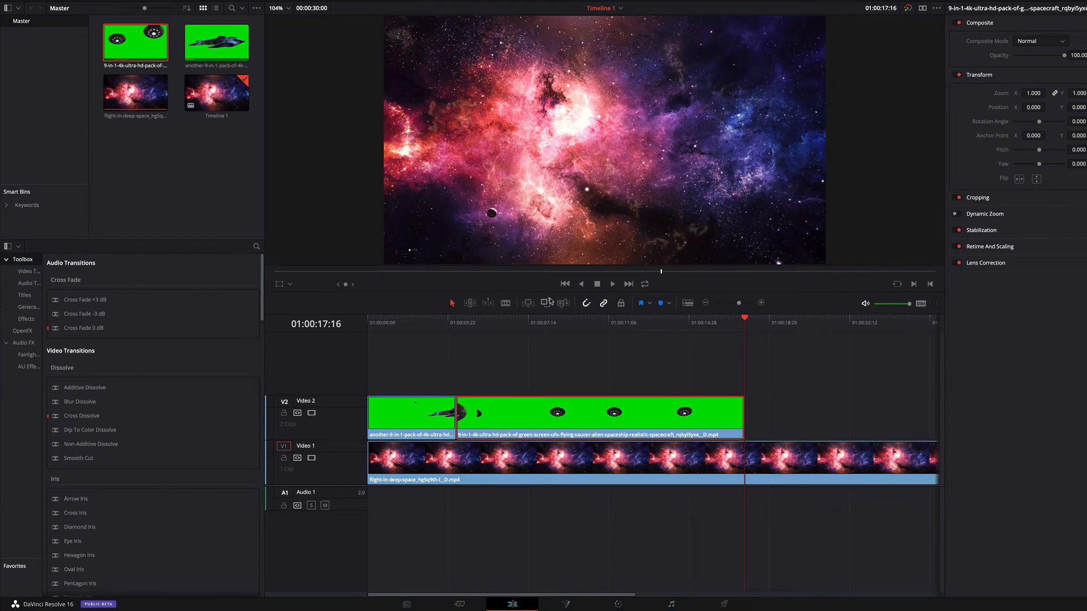
click(569, 324)
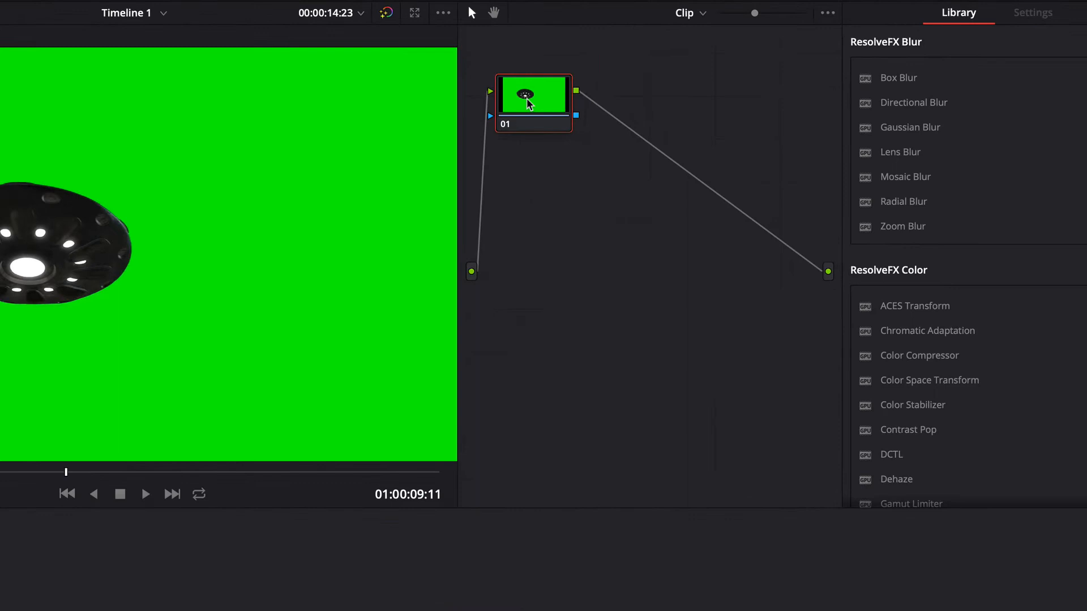
- Add a serial node after node 01 and an alpha output to the UFO's node graph
right_click(528, 105)
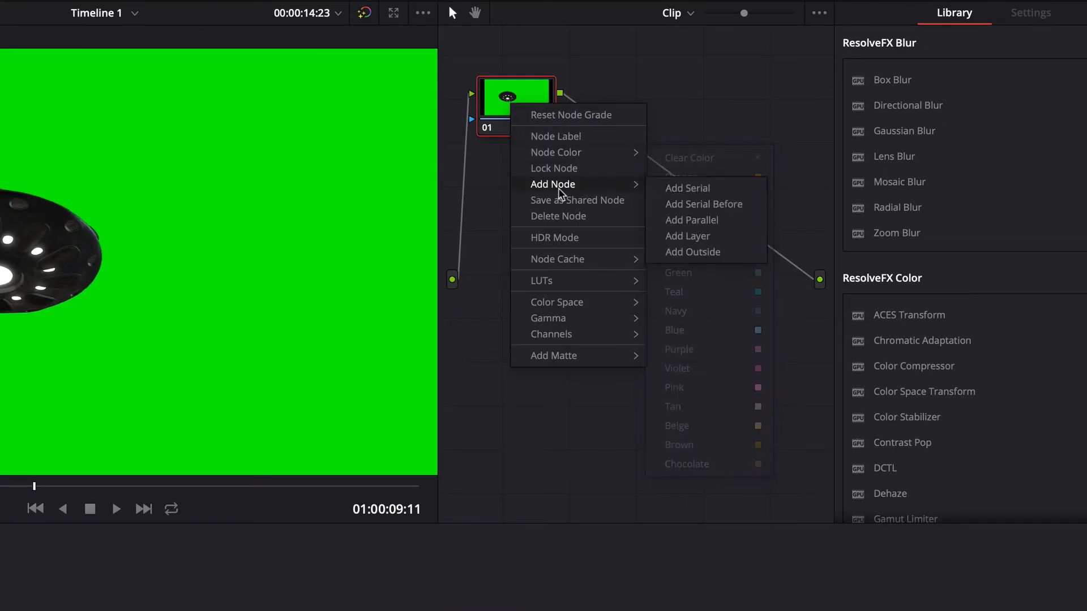
click(687, 188)
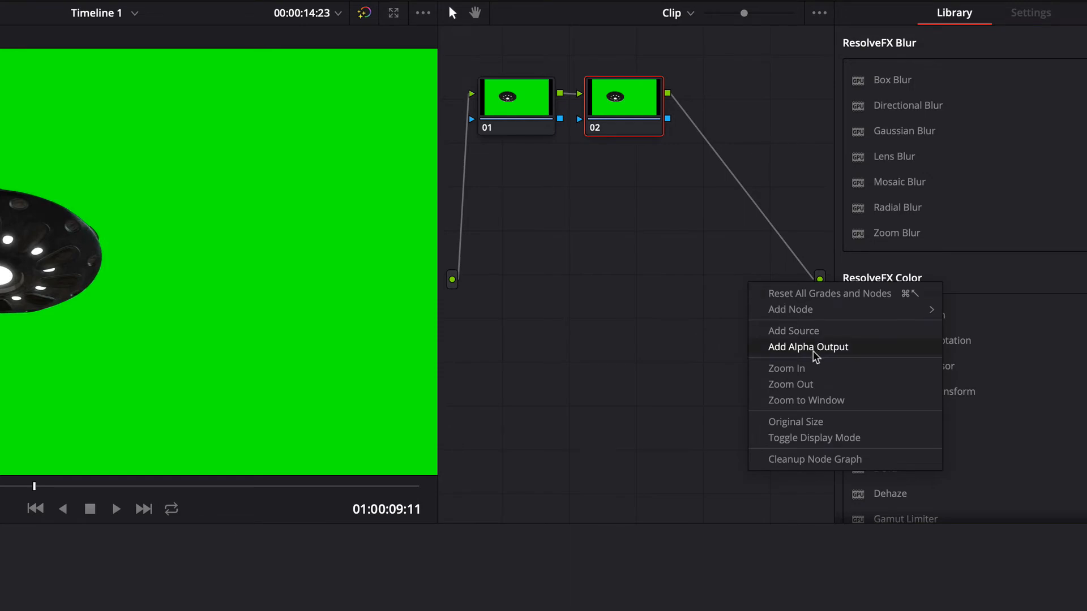
click(807, 346)
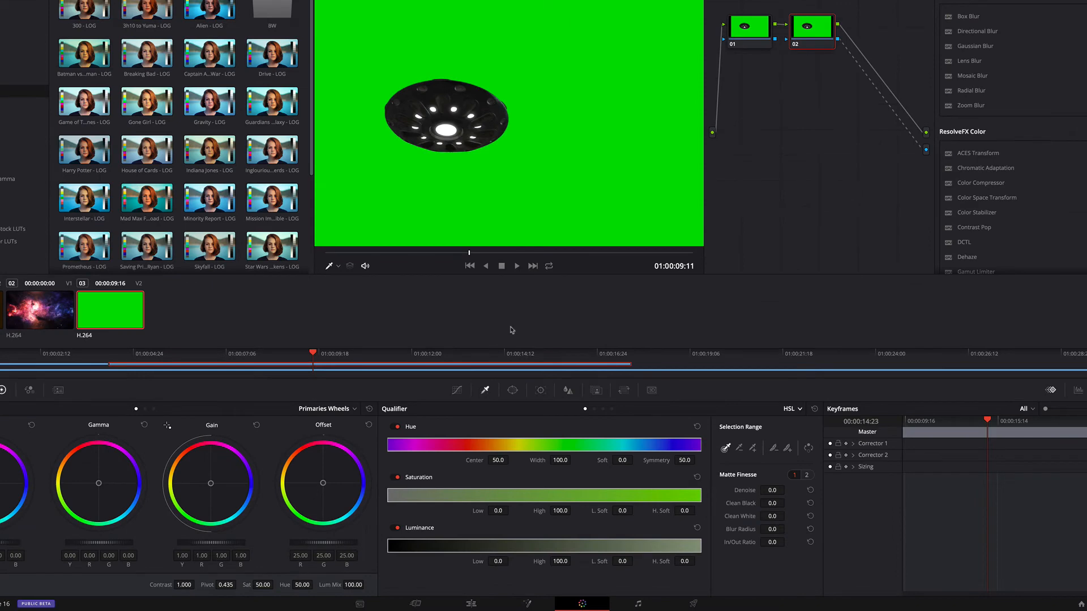
- Key out the UFO's green with a 3D qualifier, inverted matte and Despill enabled
click(788, 409)
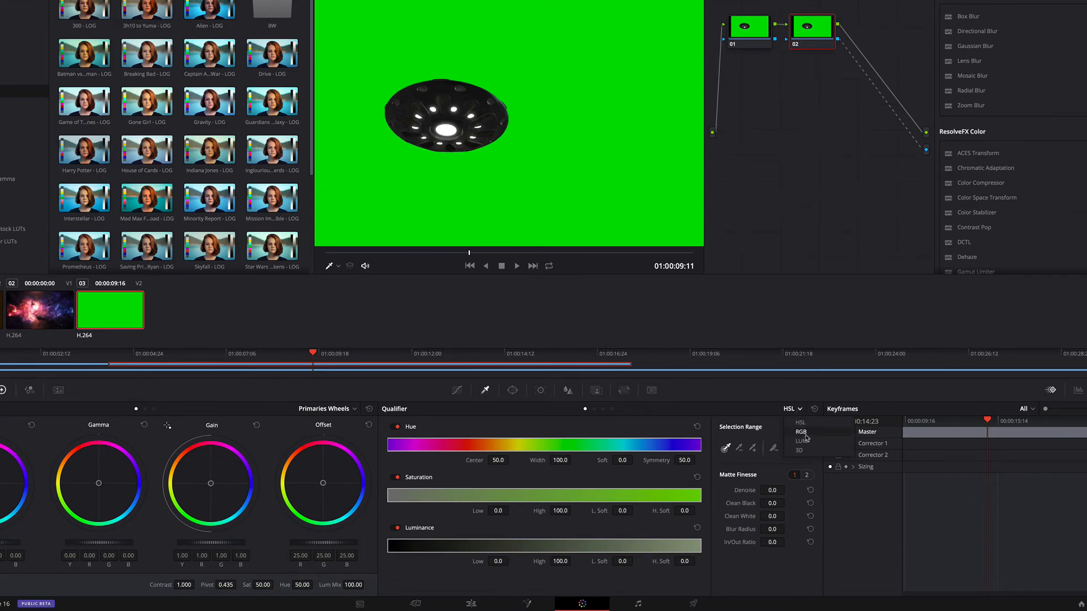
click(799, 450)
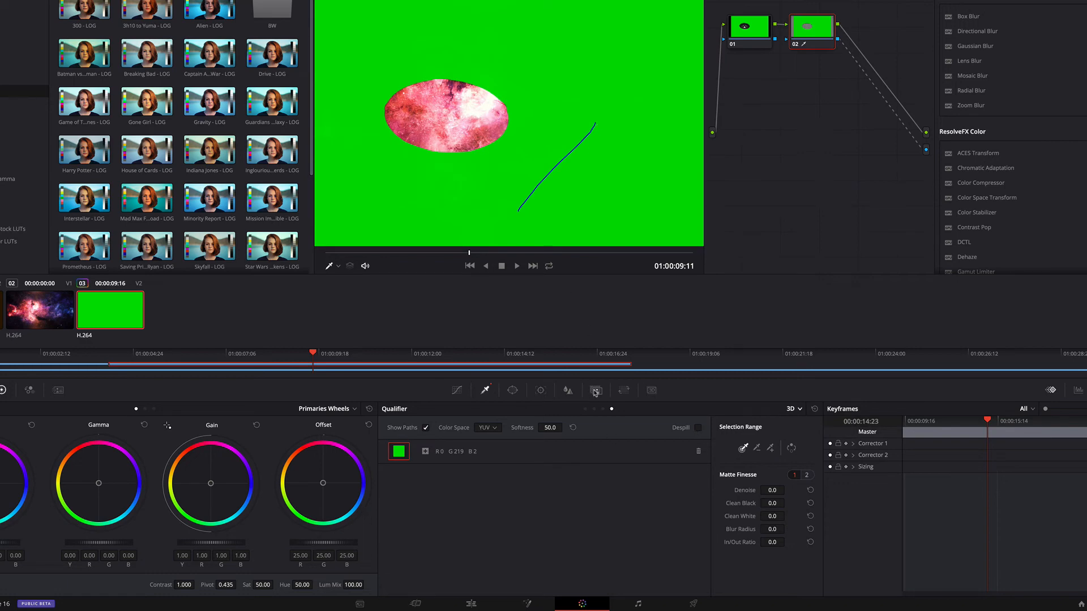
click(594, 389)
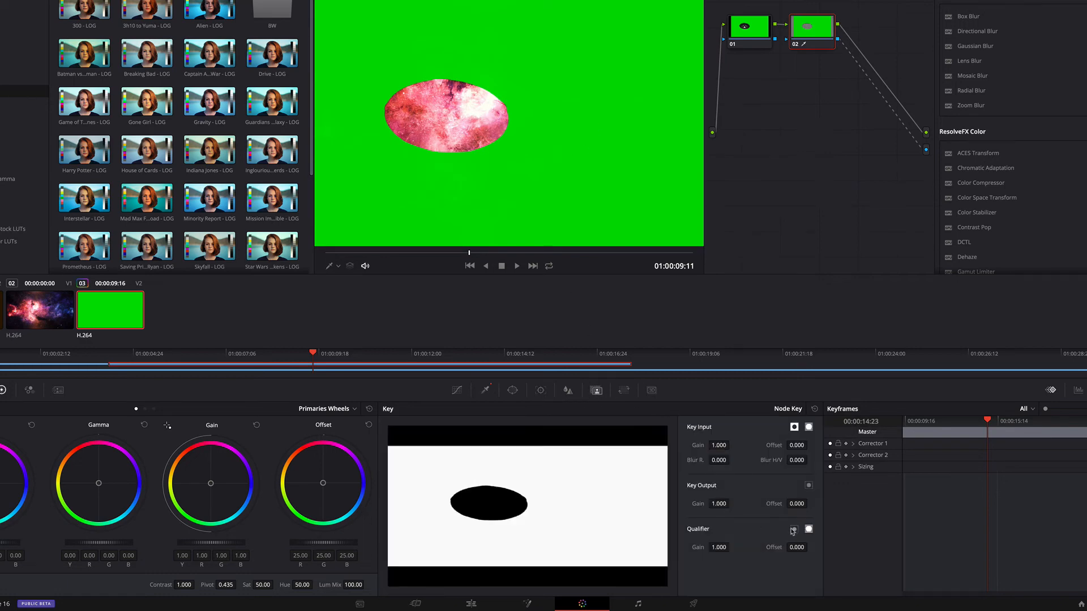
click(793, 529)
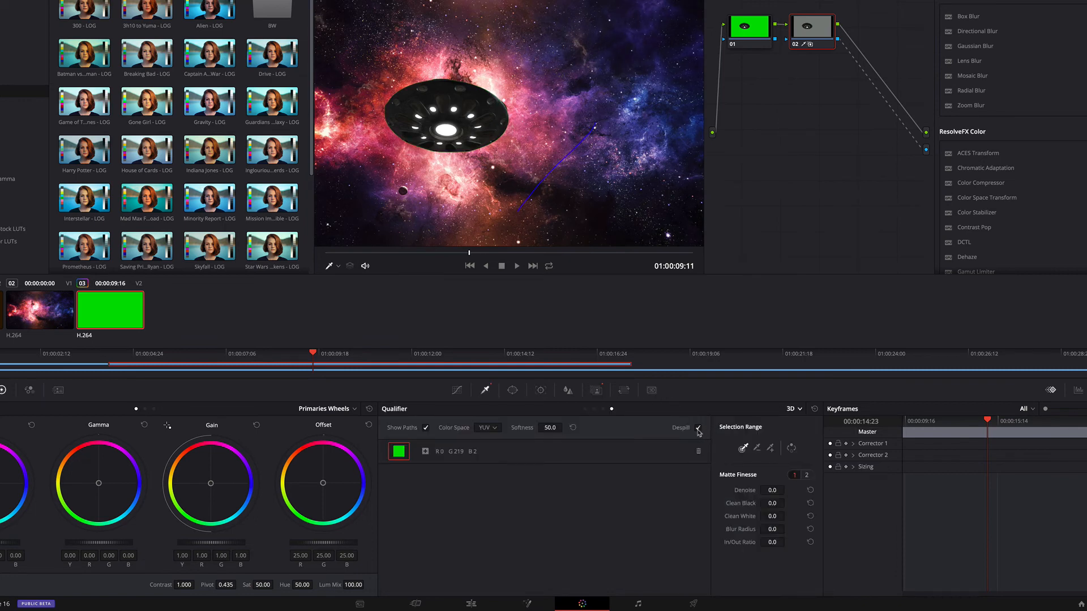
click(698, 428)
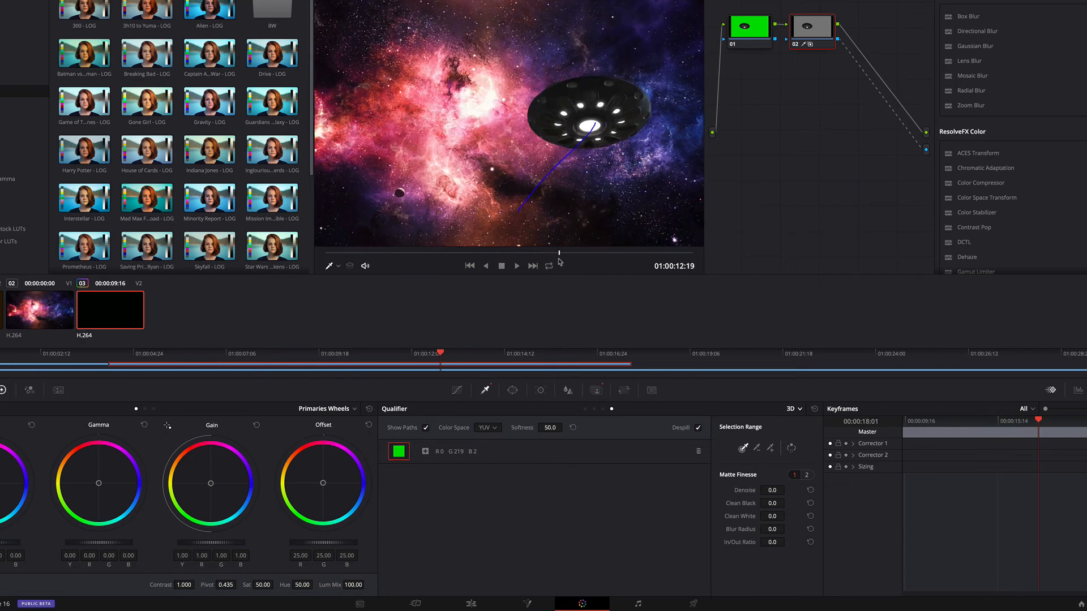
- Return to the Edit page and scrub around the spaceship-to-UFO cut to check the composite
click(470, 604)
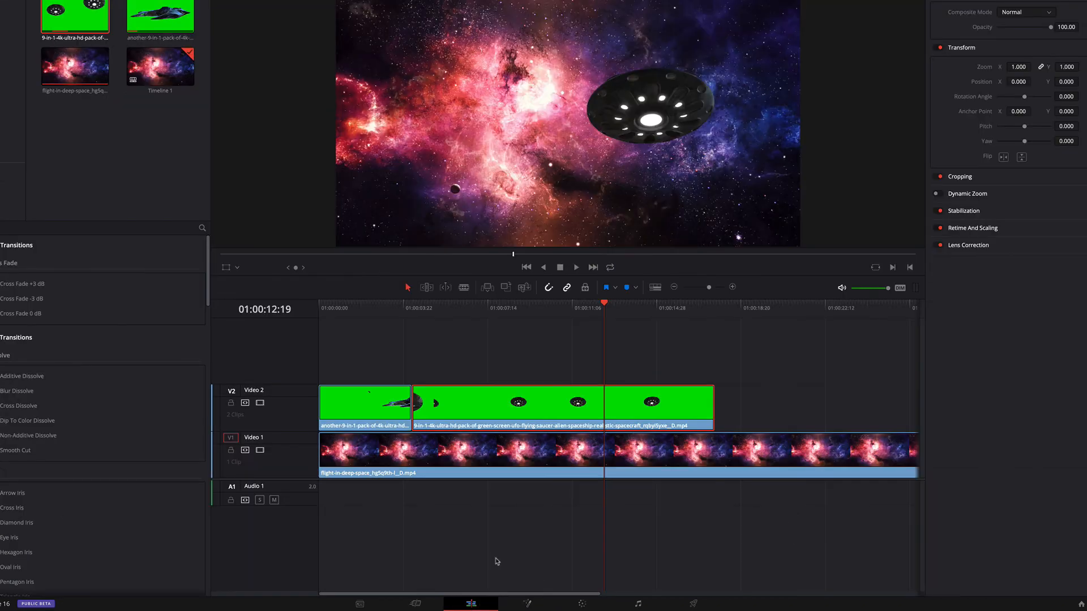
click(423, 308)
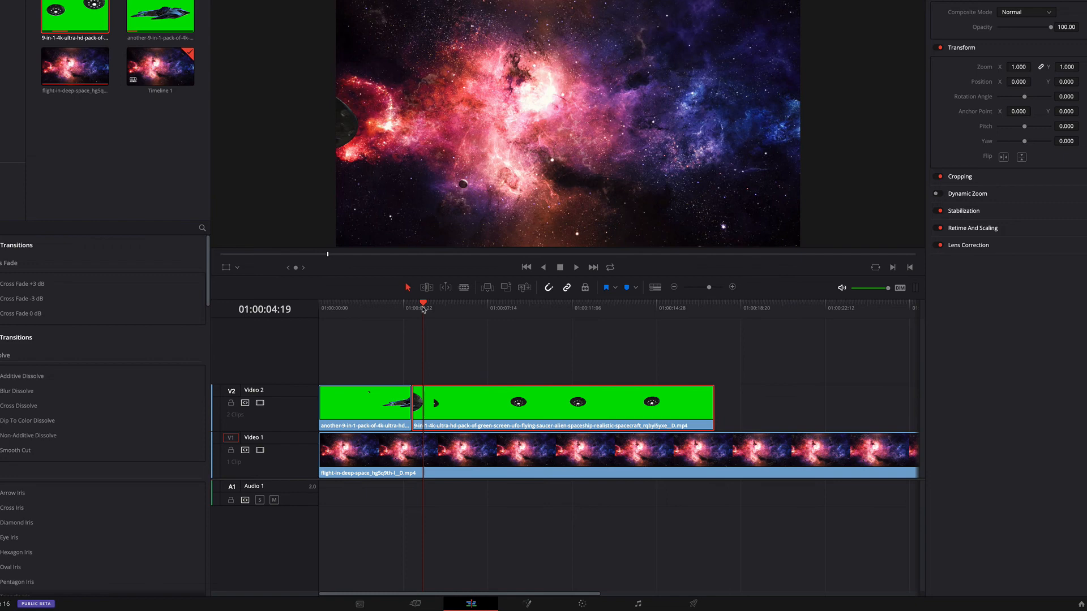
click(460, 308)
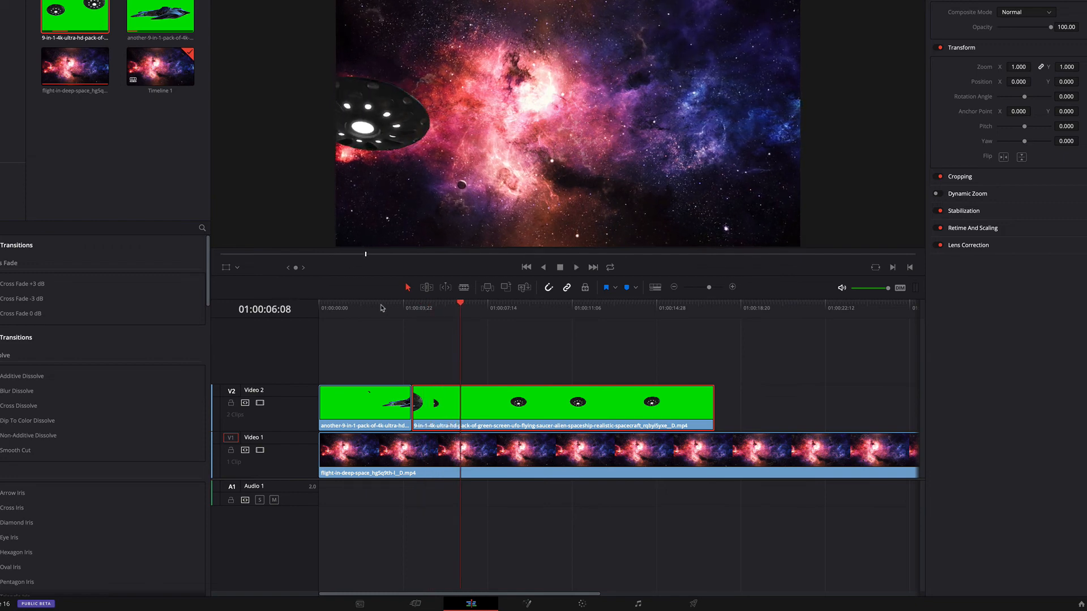
click(413, 308)
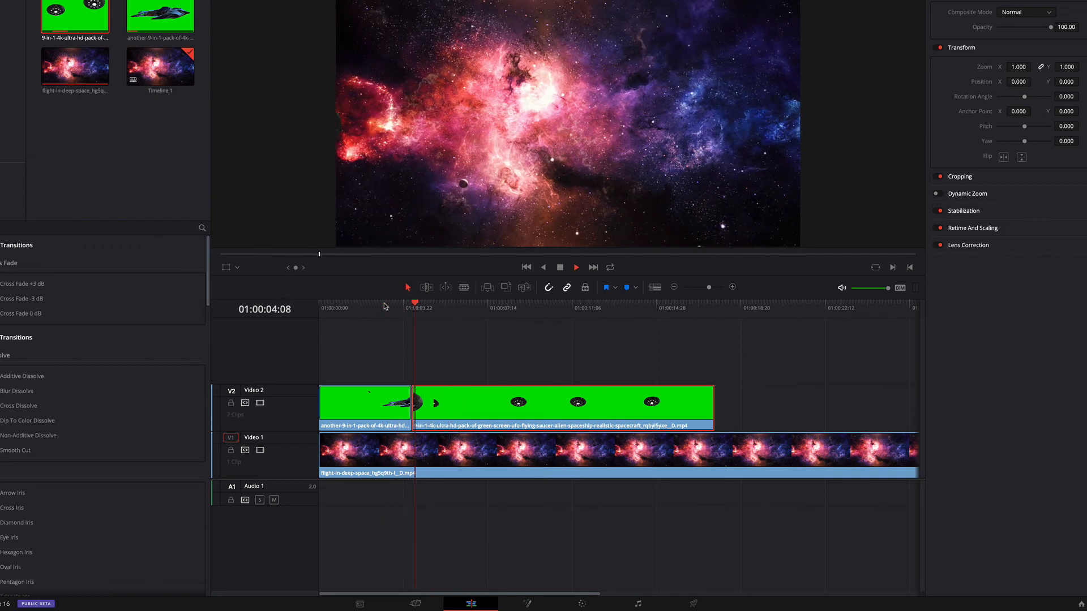